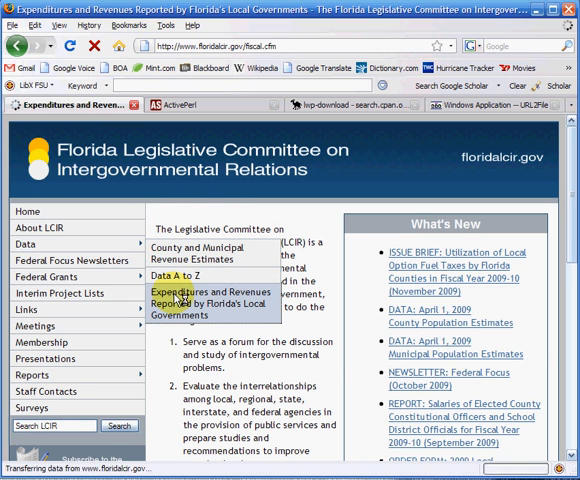
Show the Municipal Governments expenditures and revenues table and review its city entries
{"action": "left_click", "coordinate": [182, 290]}
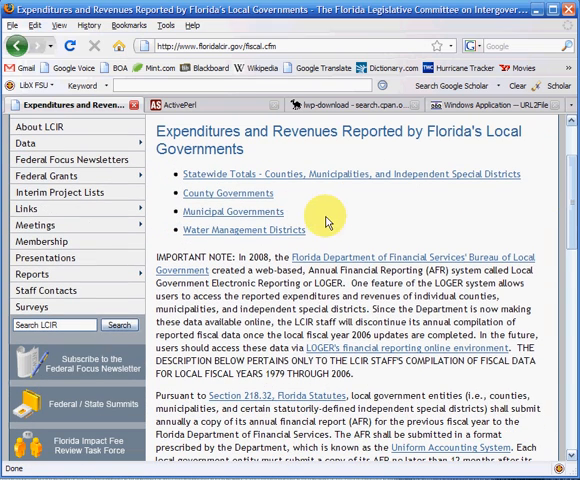
{"action": "mouse_move", "coordinate": [234, 212]}
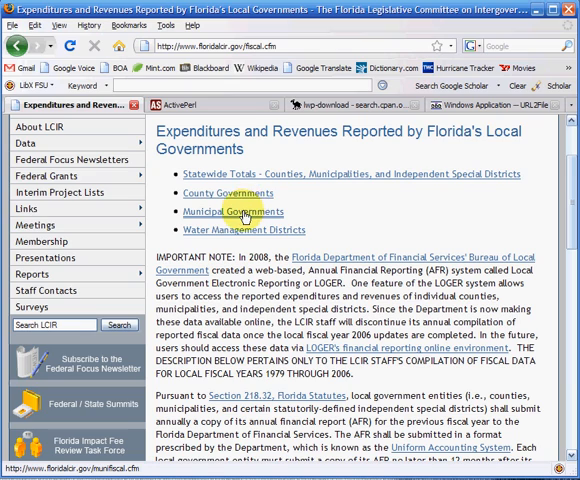
{"action": "left_click", "coordinate": [232, 212]}
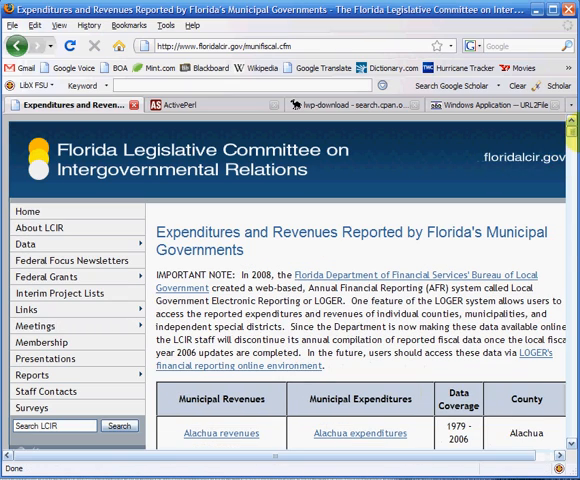
{"action": "scroll", "scroll_direction": "down", "scroll_amount": 3}
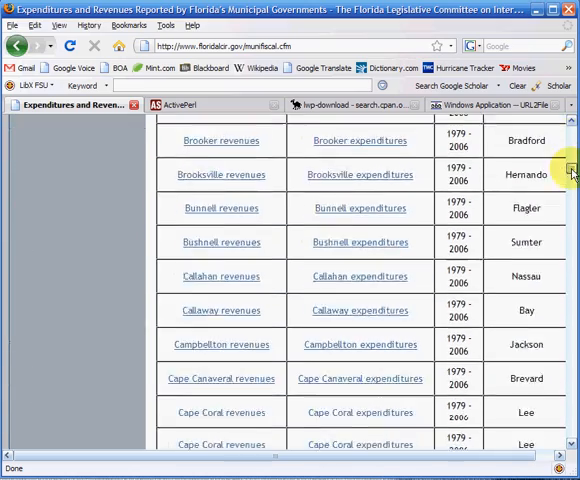
{"action": "scroll", "scroll_direction": "down", "scroll_amount": 3}
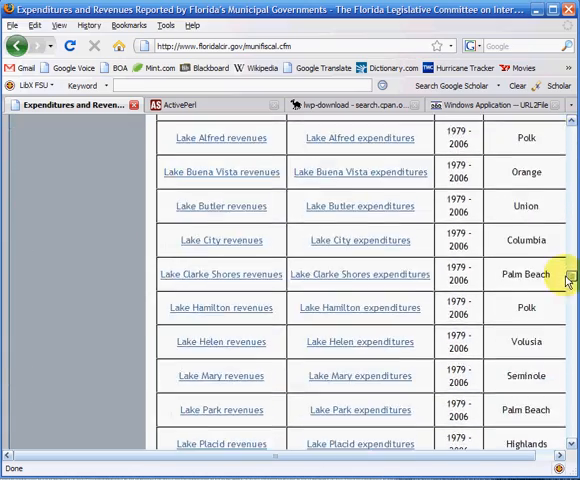
{"action": "scroll", "scroll_direction": "down", "scroll_amount": 3}
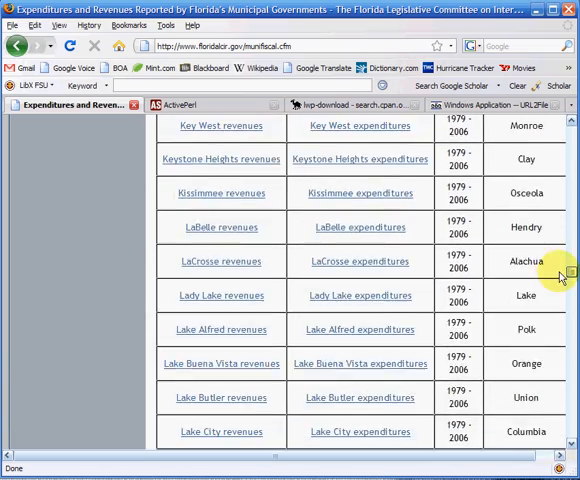
{"action": "scroll", "scroll_direction": "up", "scroll_amount": 3}
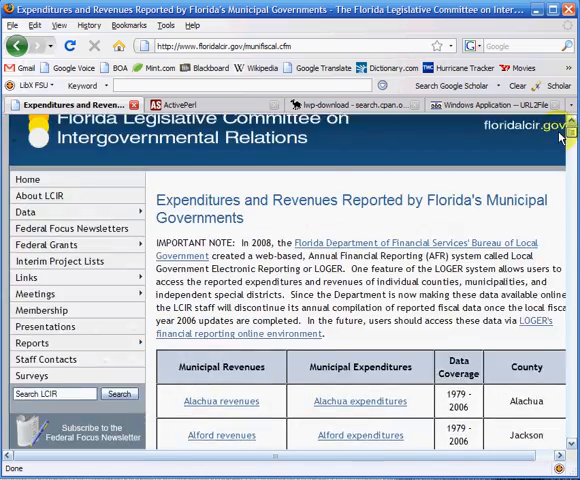
Copy the Alachua revenues link location and load it in the address bar to see its .xls URL
{"action": "scroll", "scroll_direction": "down", "scroll_amount": 3}
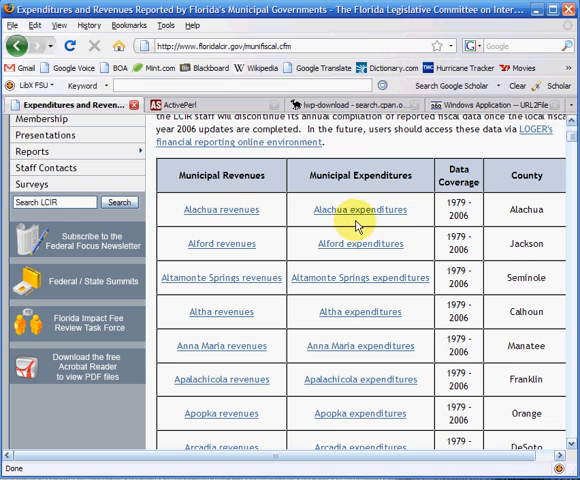
{"action": "mouse_move", "coordinate": [396, 232]}
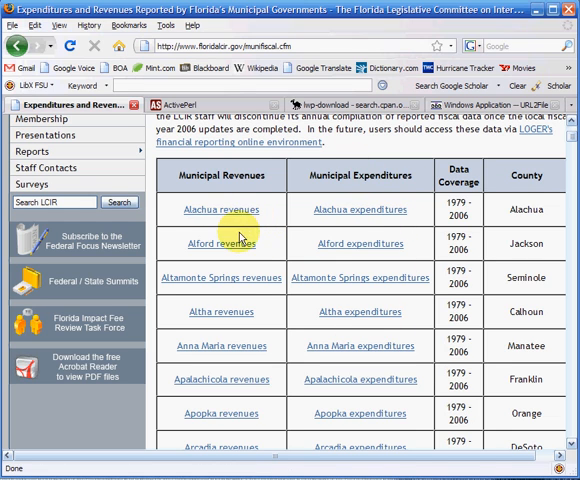
{"action": "mouse_move", "coordinate": [234, 288]}
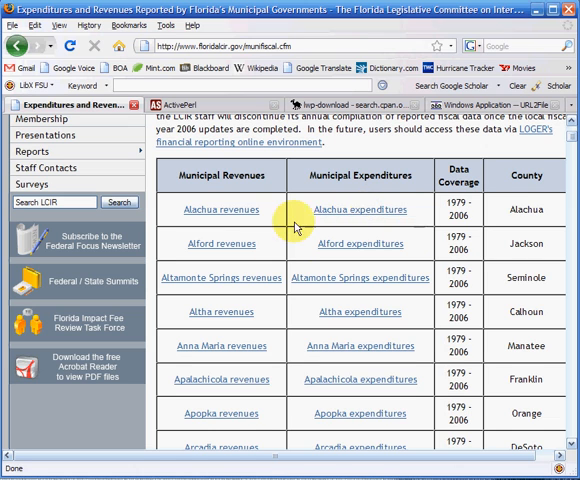
{"action": "mouse_move", "coordinate": [220, 210]}
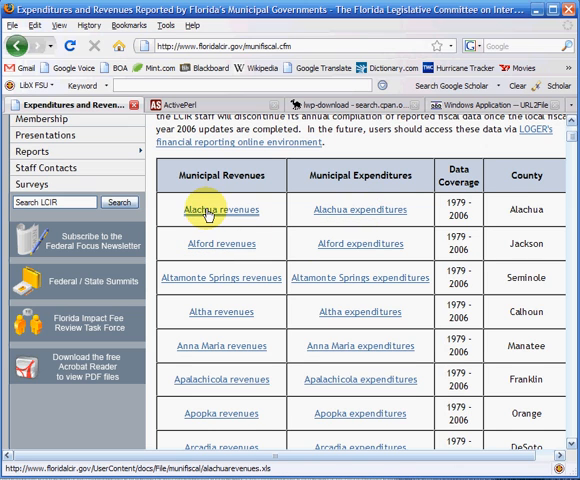
{"action": "right_click", "coordinate": [220, 210]}
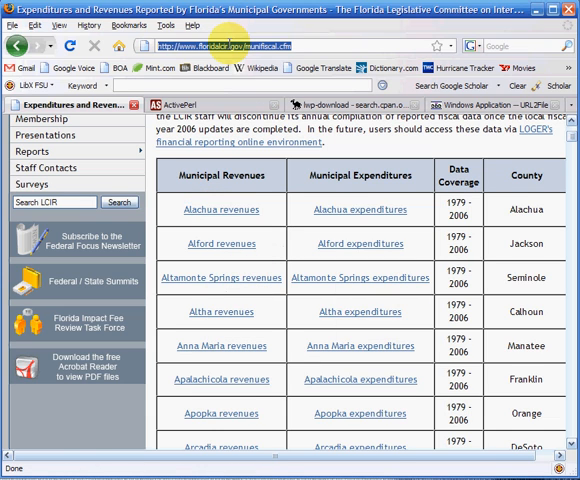
{"action": "left_click", "coordinate": [220, 210]}
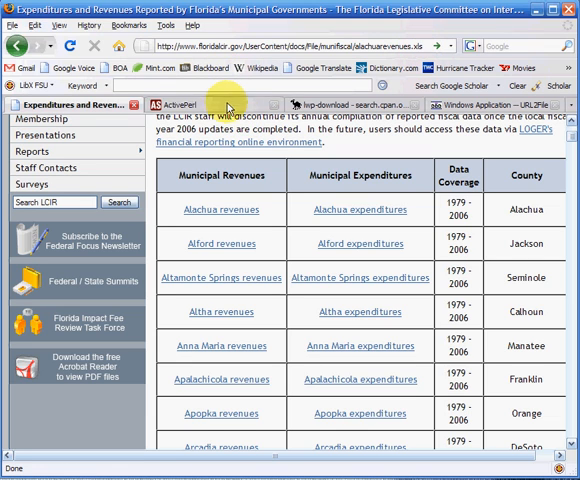
View the lwp-download SYNOPSIS showing the URL and optional local path syntax
{"action": "left_click", "coordinate": [210, 98]}
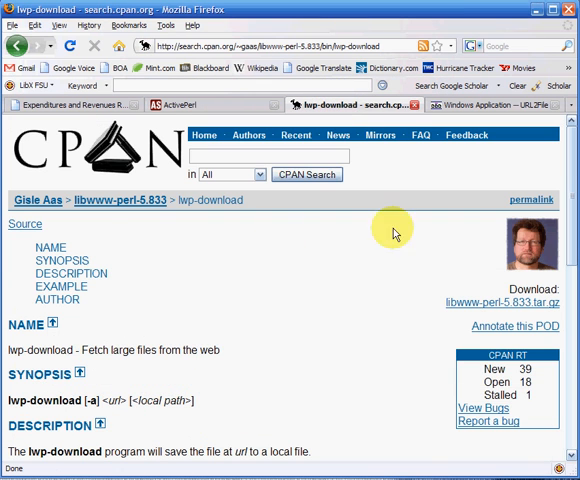
{"action": "scroll", "scroll_direction": "down", "scroll_amount": 3}
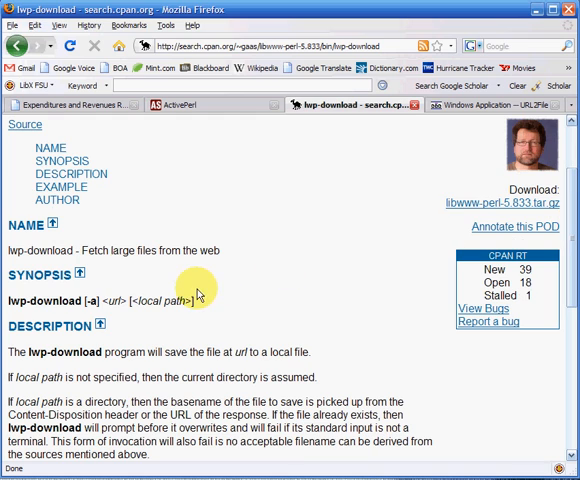
{"action": "mouse_move", "coordinate": [72, 300]}
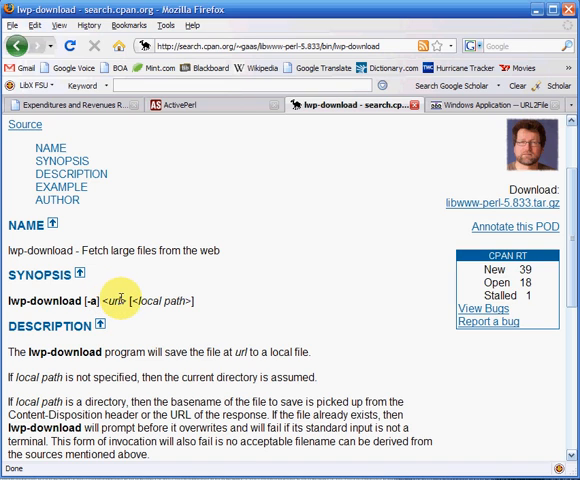
{"action": "mouse_move", "coordinate": [136, 300]}
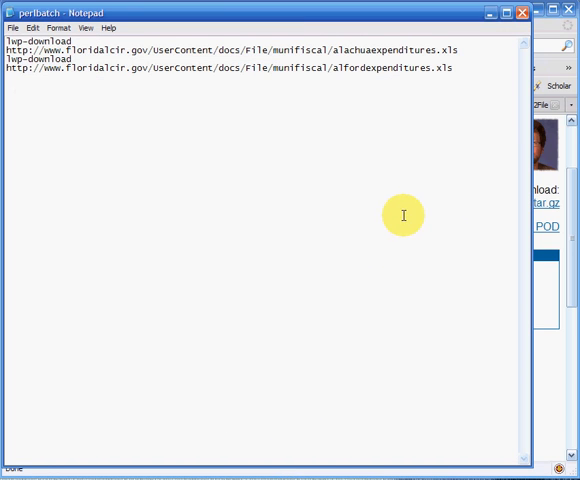
{"action": "mouse_move", "coordinate": [128, 38]}
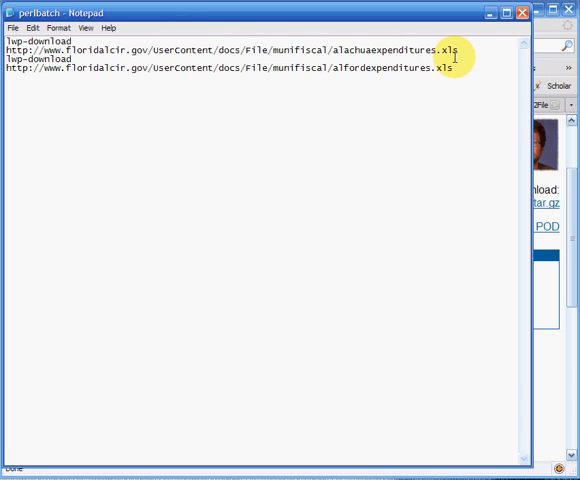
{"action": "mouse_move", "coordinate": [460, 182]}
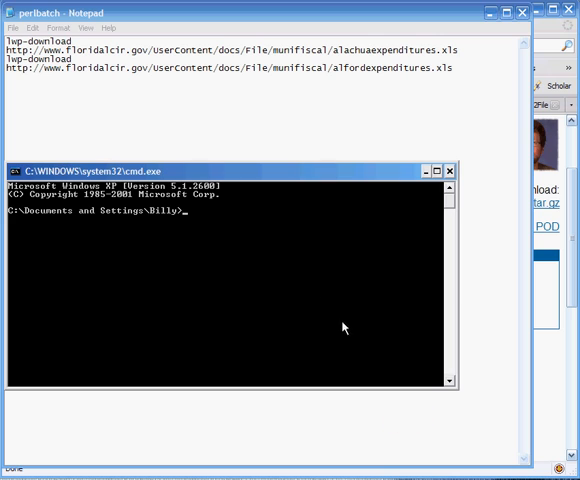
{"action": "mouse_move", "coordinate": [304, 288]}
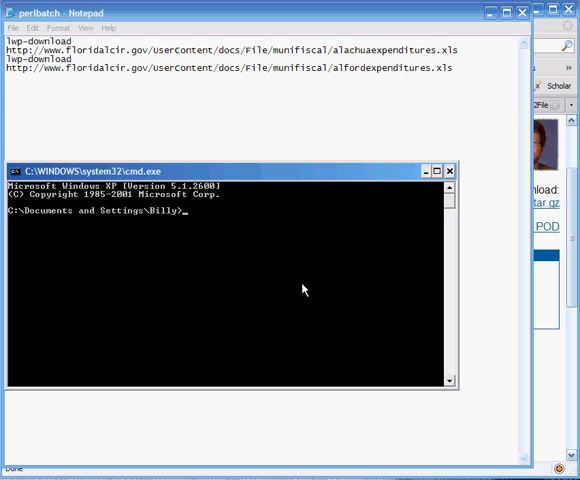
Start a test command 'lwp-download http:' at the cmd.exe prompt
{"action": "type", "text": "lwp"}
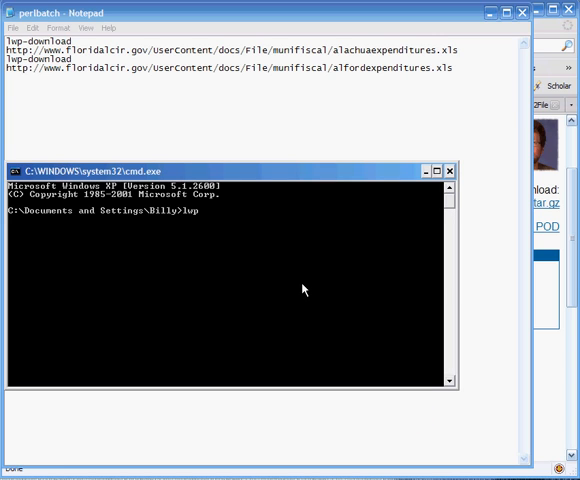
{"action": "type", "text": "-download"}
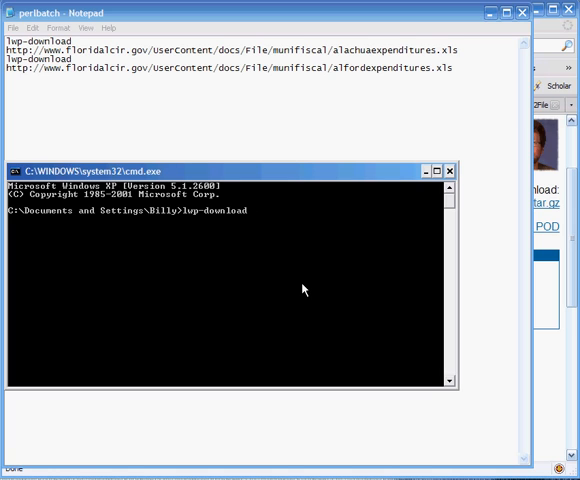
{"action": "type", "text": "http"}
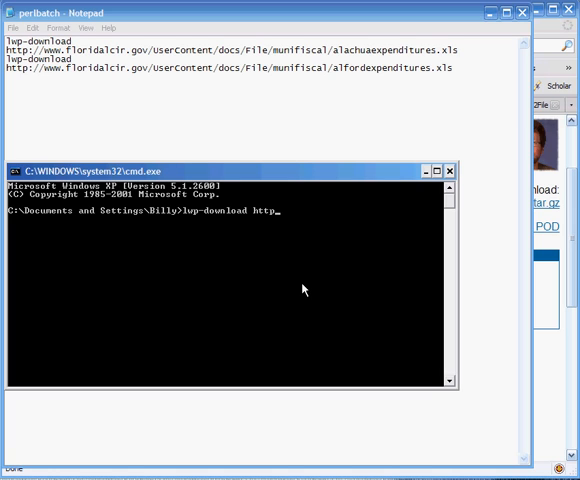
{"action": "type", "text": ":"}
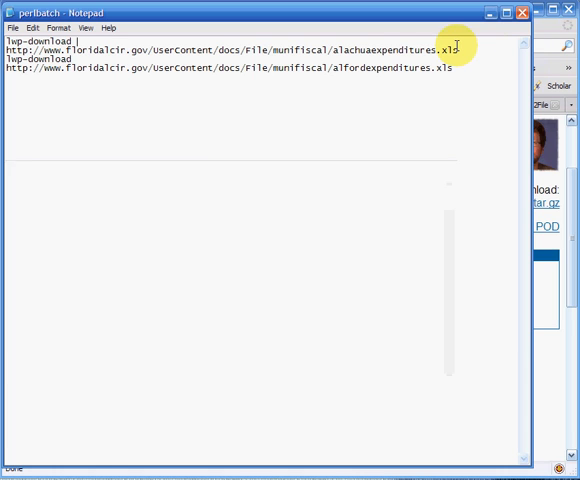
{"action": "mouse_move", "coordinate": [262, 92]}
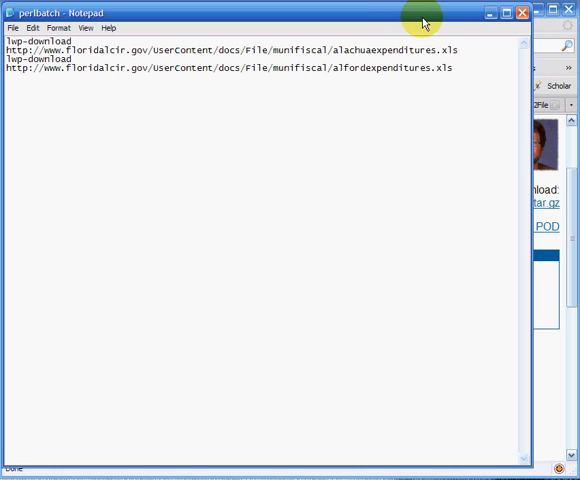
{"action": "mouse_move", "coordinate": [488, 16]}
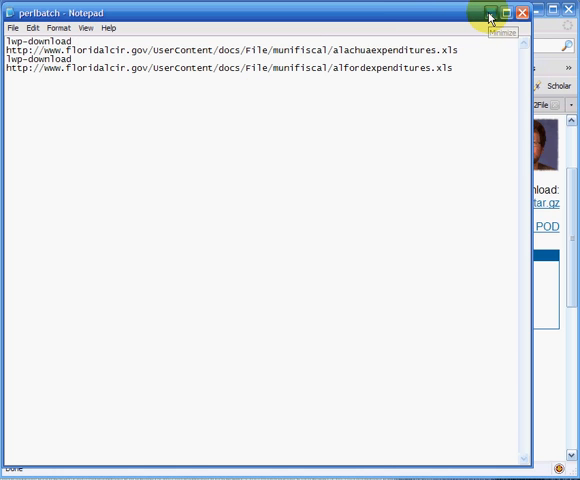
Minimize the perlBatch Notepad window to reveal the URL2File page in Firefox
{"action": "left_click", "coordinate": [488, 12]}
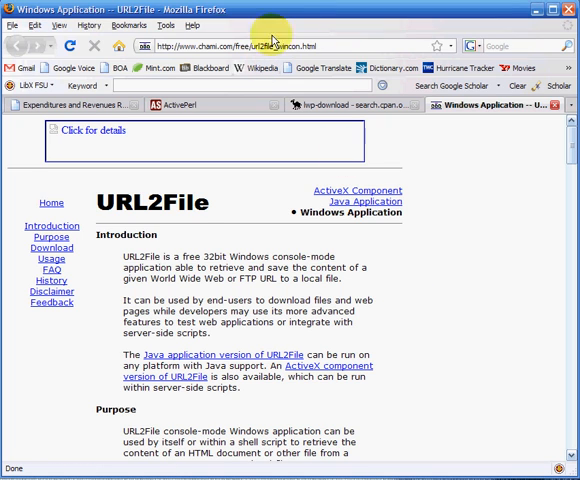
{"action": "mouse_move", "coordinate": [244, 352]}
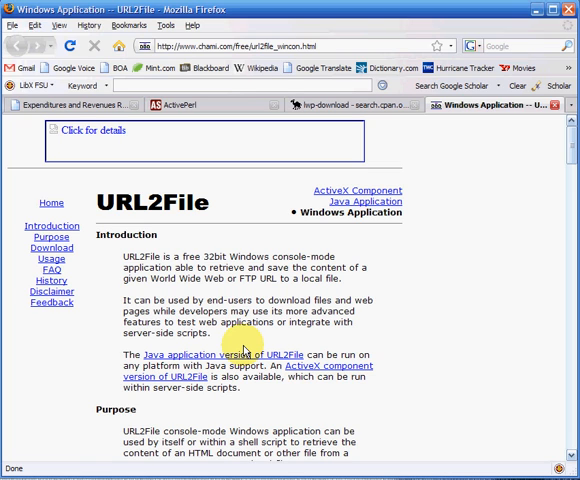
{"action": "mouse_move", "coordinate": [316, 266]}
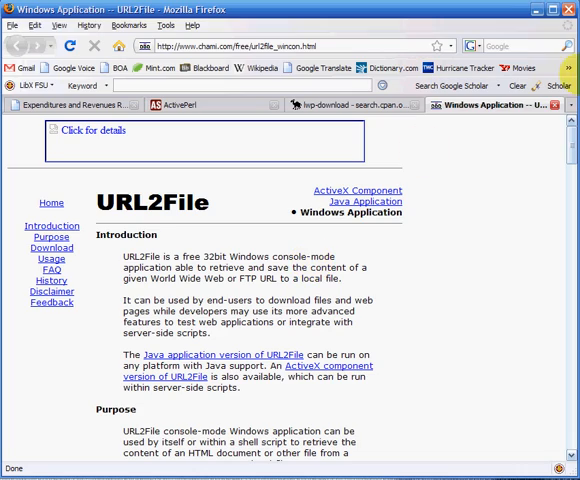
Read past Download / Install to the URL2File usage example command
{"action": "scroll", "scroll_direction": "down", "scroll_amount": 3}
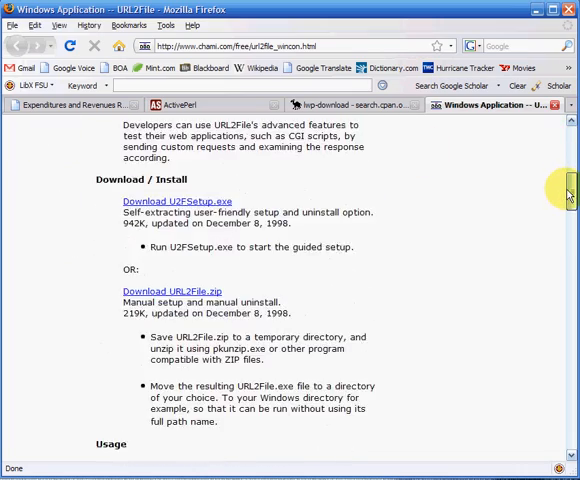
{"action": "scroll", "scroll_direction": "down", "scroll_amount": 3}
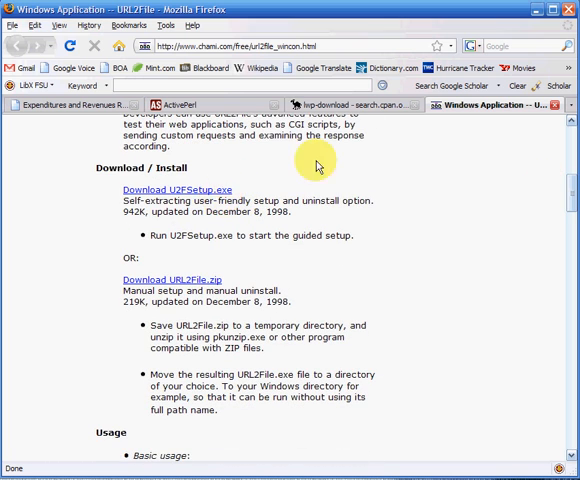
{"action": "mouse_move", "coordinate": [522, 196]}
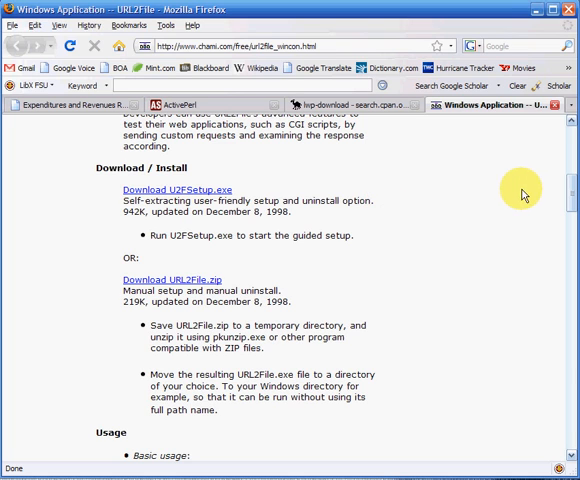
{"action": "mouse_move", "coordinate": [560, 196]}
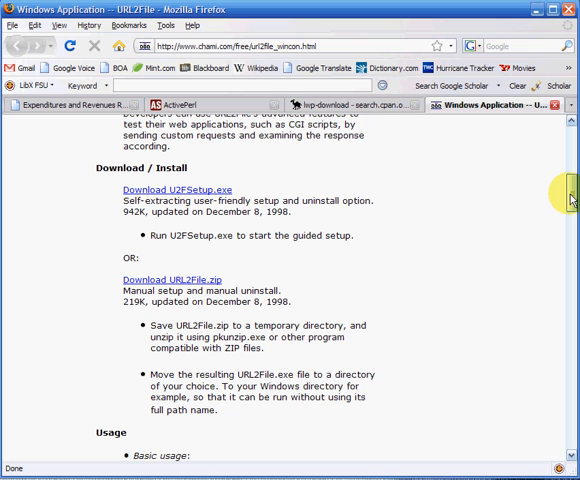
{"action": "scroll", "scroll_direction": "down", "scroll_amount": 3}
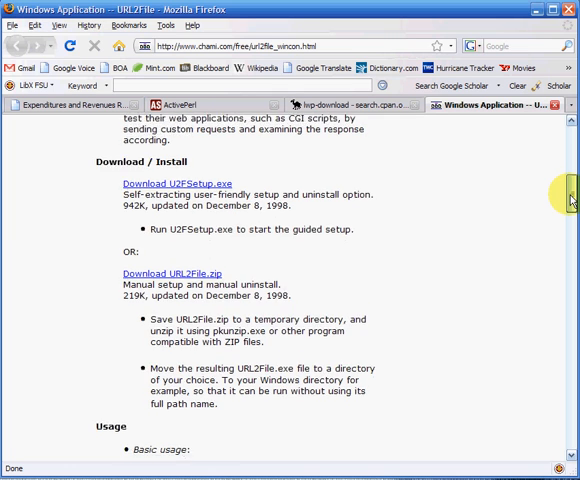
{"action": "scroll", "scroll_direction": "down", "scroll_amount": 3}
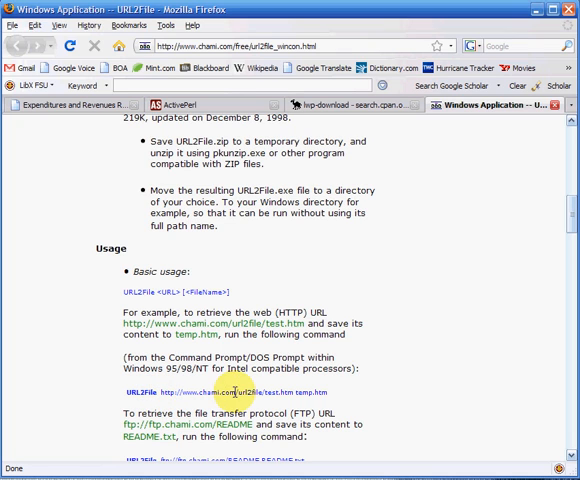
{"action": "mouse_move", "coordinate": [324, 400]}
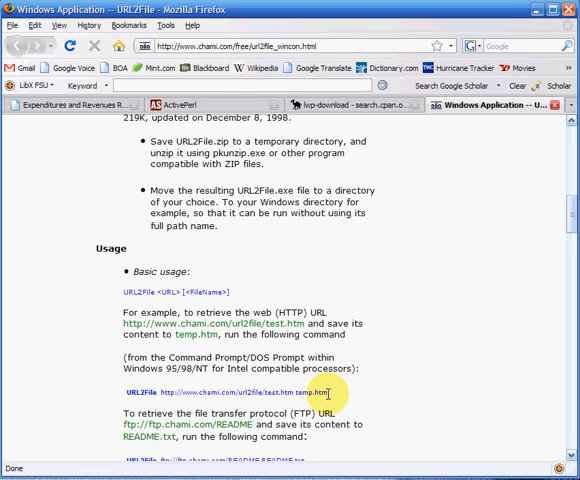
{"action": "mouse_move", "coordinate": [300, 444]}
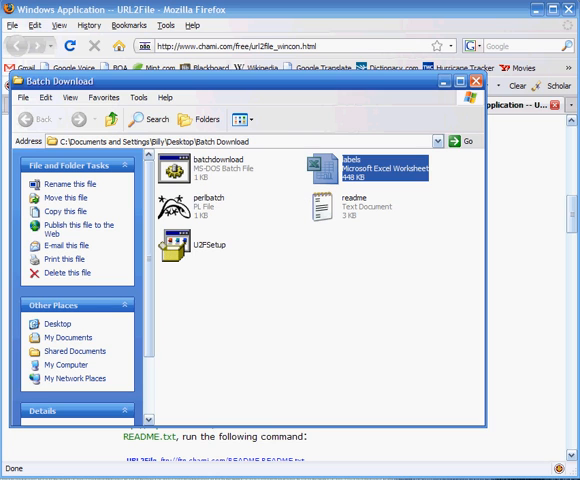
Review the batchdownload file's URL2FILE lines for Alachua through Apopka in Notepad
{"action": "double_click", "coordinate": [168, 164]}
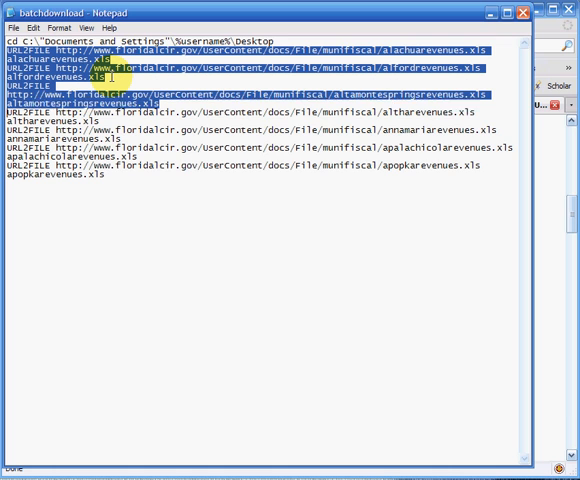
{"action": "key", "text": "Delete"}
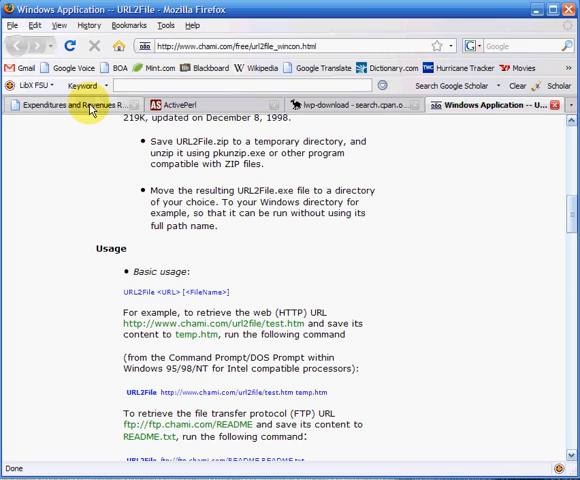
Review the LCIR municipal revenues table down to its last entry, Zolfo Springs
{"action": "left_click", "coordinate": [60, 96]}
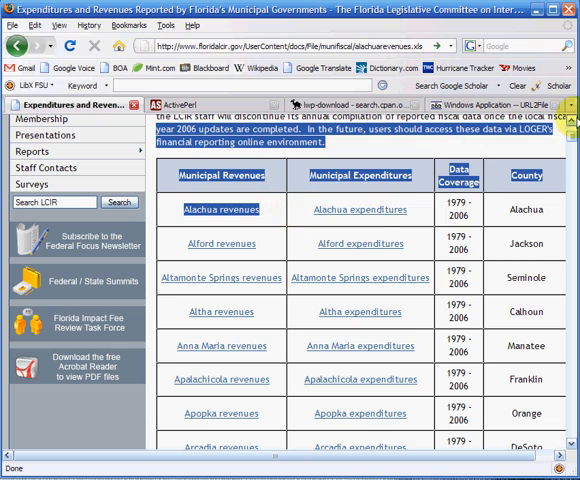
{"action": "scroll", "scroll_direction": "down", "scroll_amount": 3}
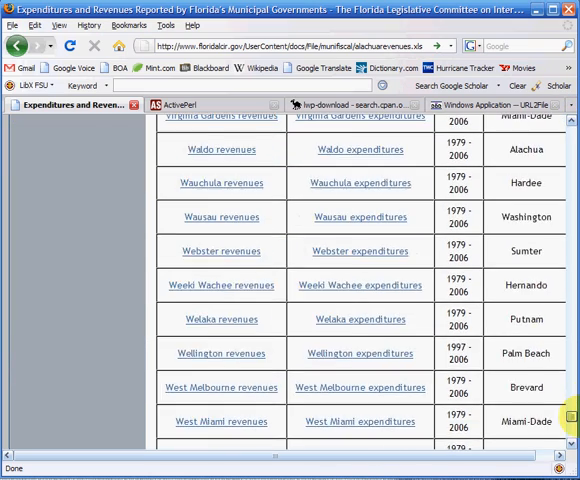
{"action": "scroll", "scroll_direction": "down", "scroll_amount": 3}
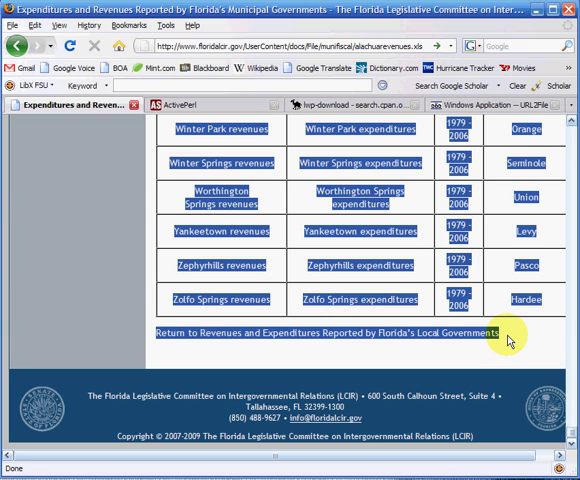
{"action": "mouse_move", "coordinate": [340, 456]}
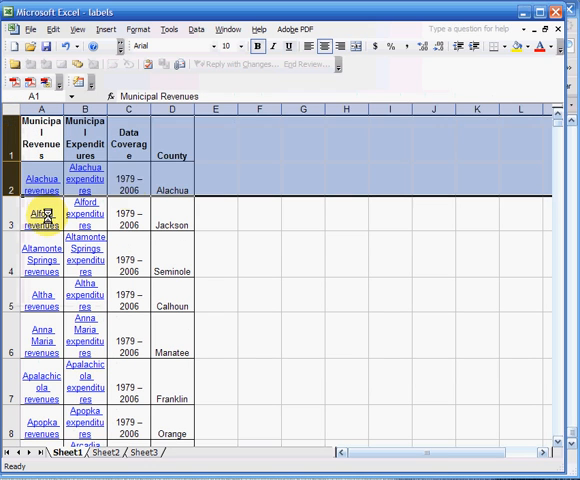
Check the =LOWER and =LOWER(SUBSTITUTE(...)) file-name formulas, e.g. for Altamonte Springs
{"action": "left_click", "coordinate": [260, 178]}
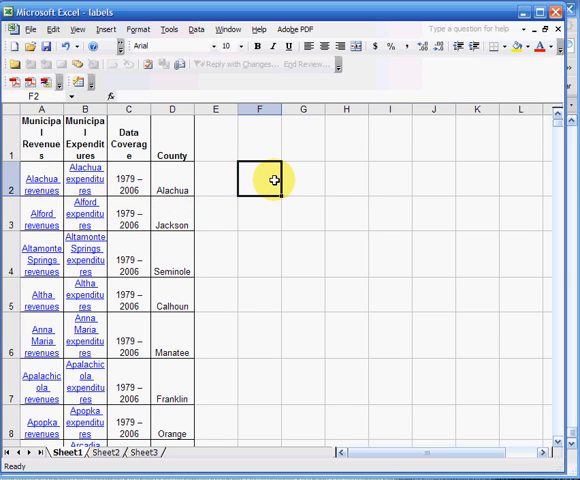
{"action": "mouse_move", "coordinate": [288, 272]}
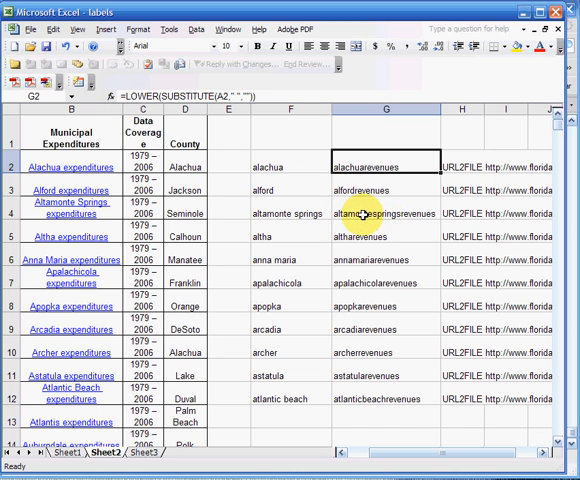
{"action": "left_click", "coordinate": [386, 212]}
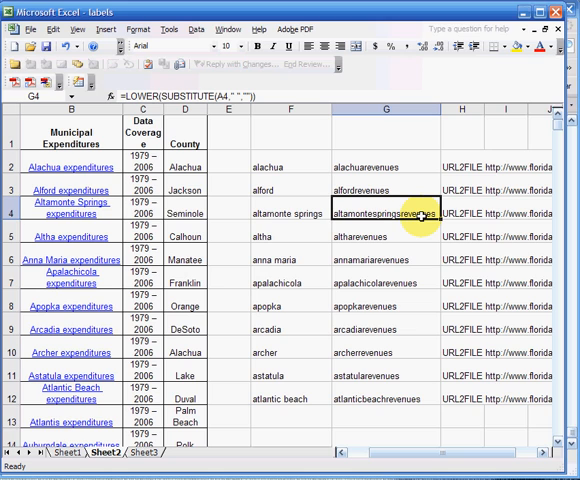
{"action": "mouse_move", "coordinate": [416, 160]}
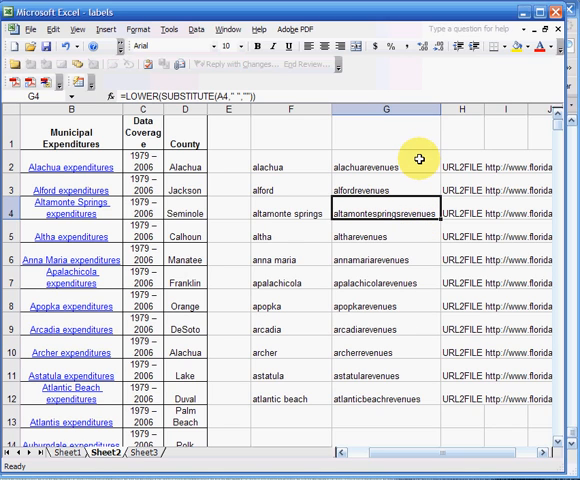
{"action": "mouse_move", "coordinate": [432, 146]}
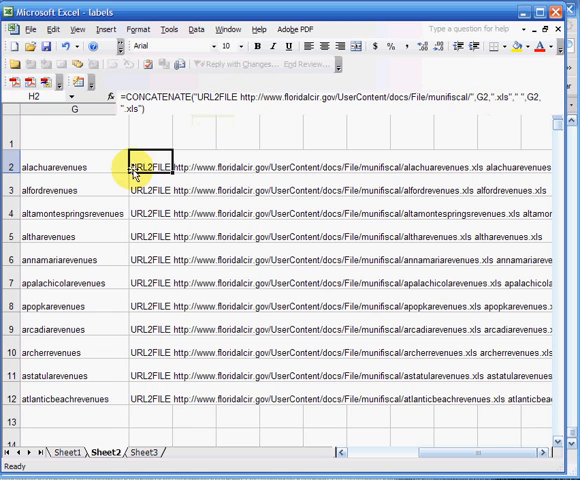
{"action": "mouse_move", "coordinate": [408, 92]}
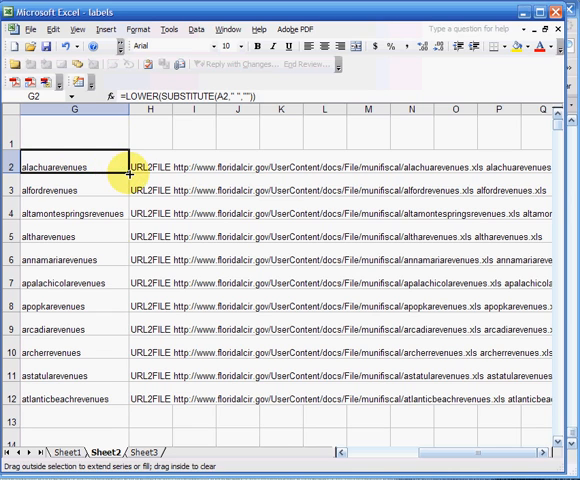
Review the filled-down =CONCATENATE URL2FILE commands in column H of Sheet2
{"action": "scroll", "scroll_direction": "down", "scroll_amount": 3}
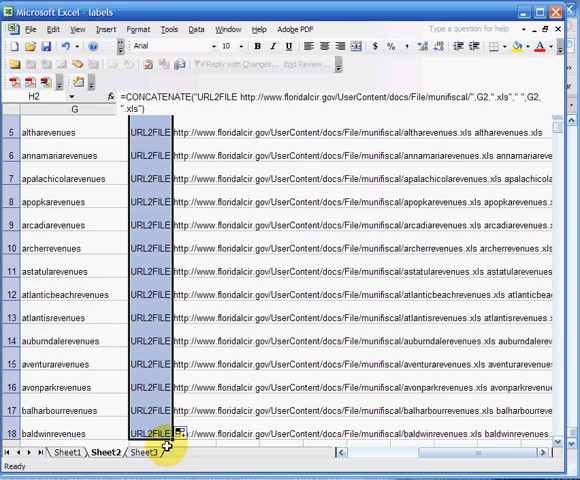
{"action": "scroll", "scroll_direction": "up", "scroll_amount": 3}
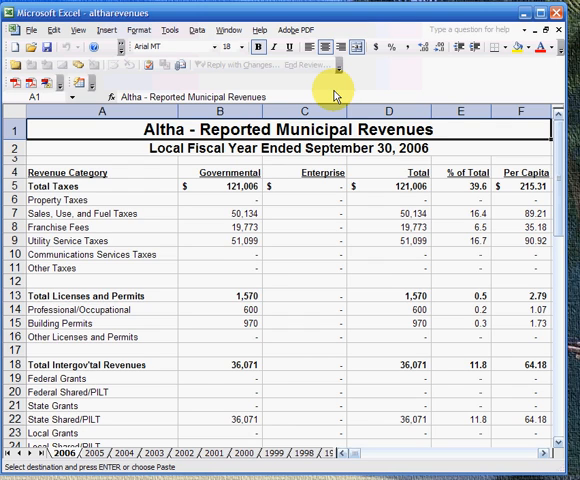
{"action": "mouse_move", "coordinate": [330, 80]}
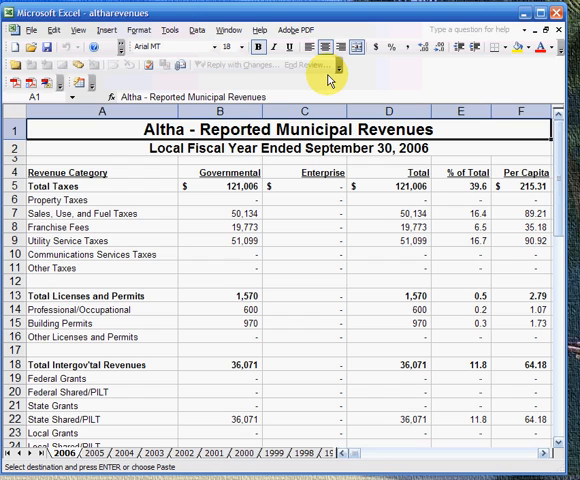